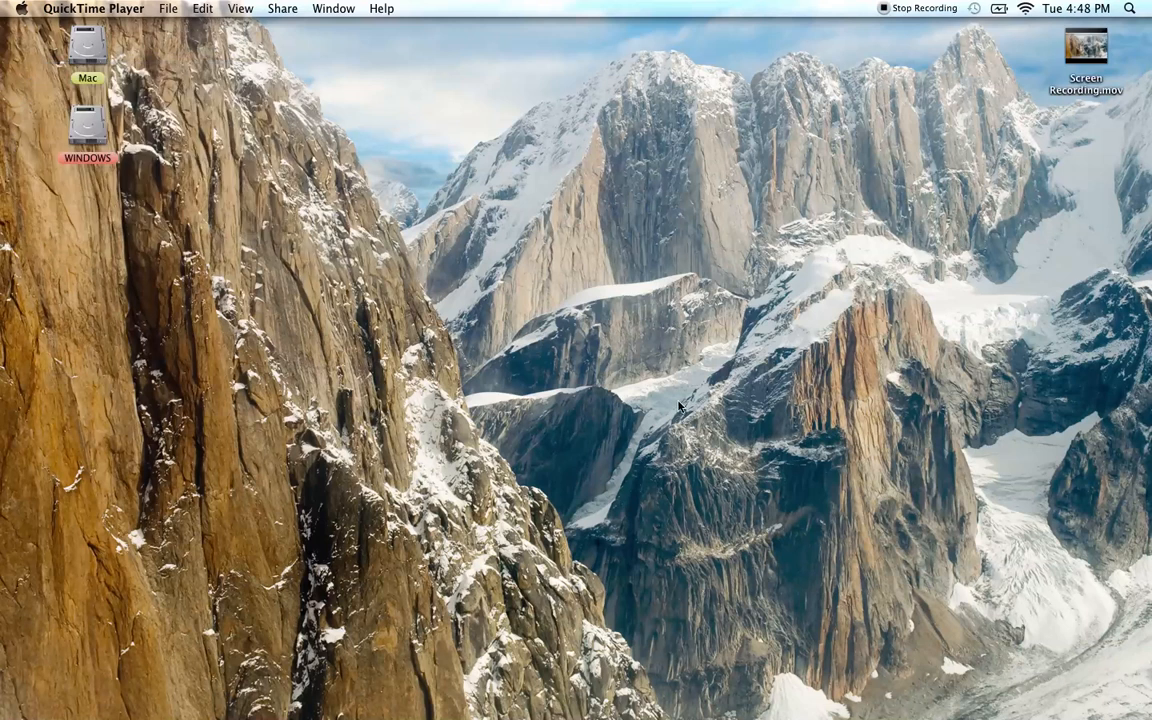
pyautogui.moveTo(576, 664)
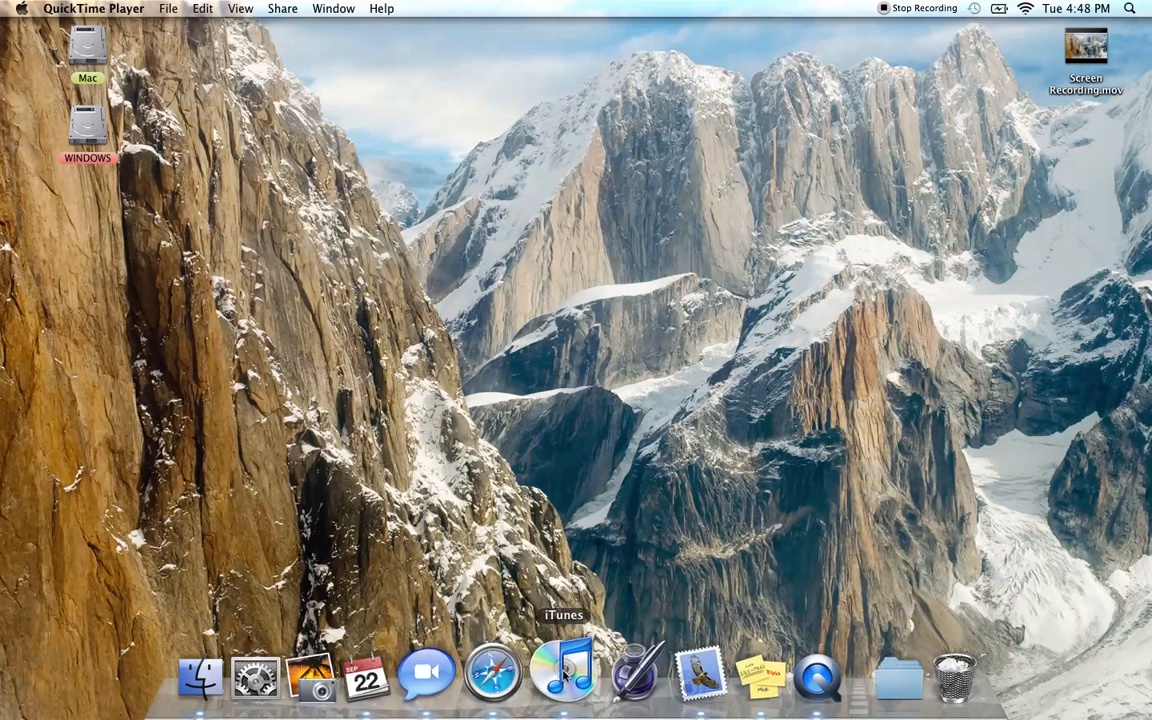
# - Launch iTunes from the Dock and open Preferences on the General settings
pyautogui.click(563, 673)
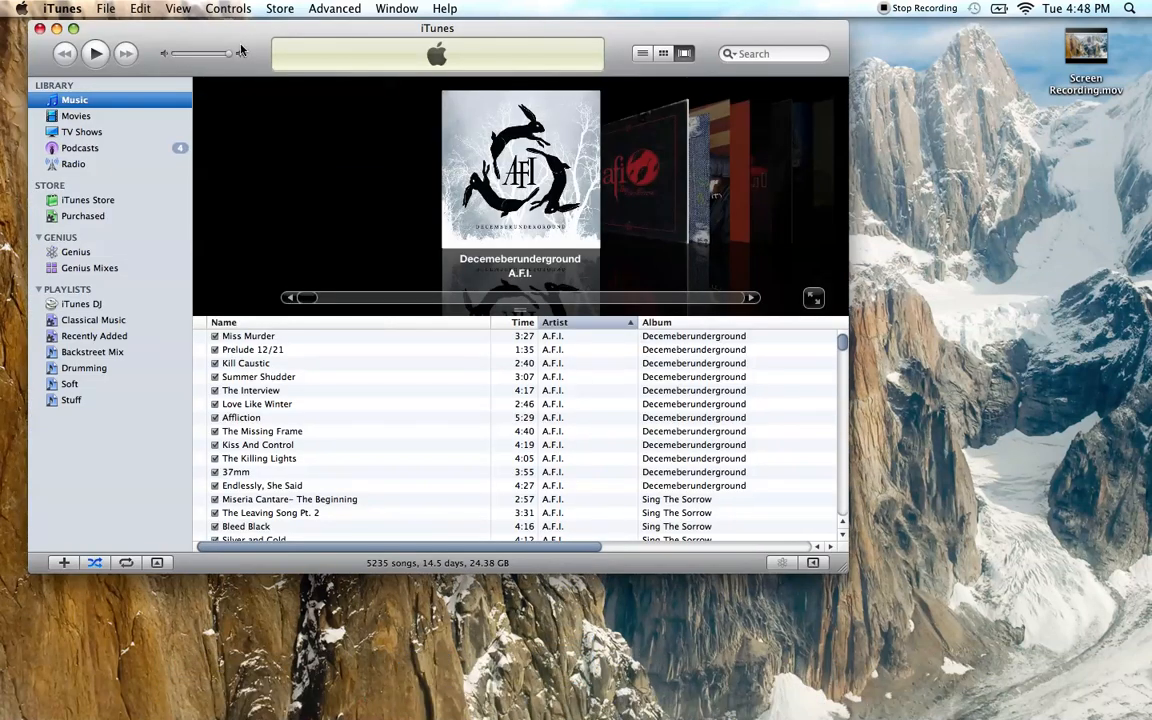
pyautogui.click(62, 8)
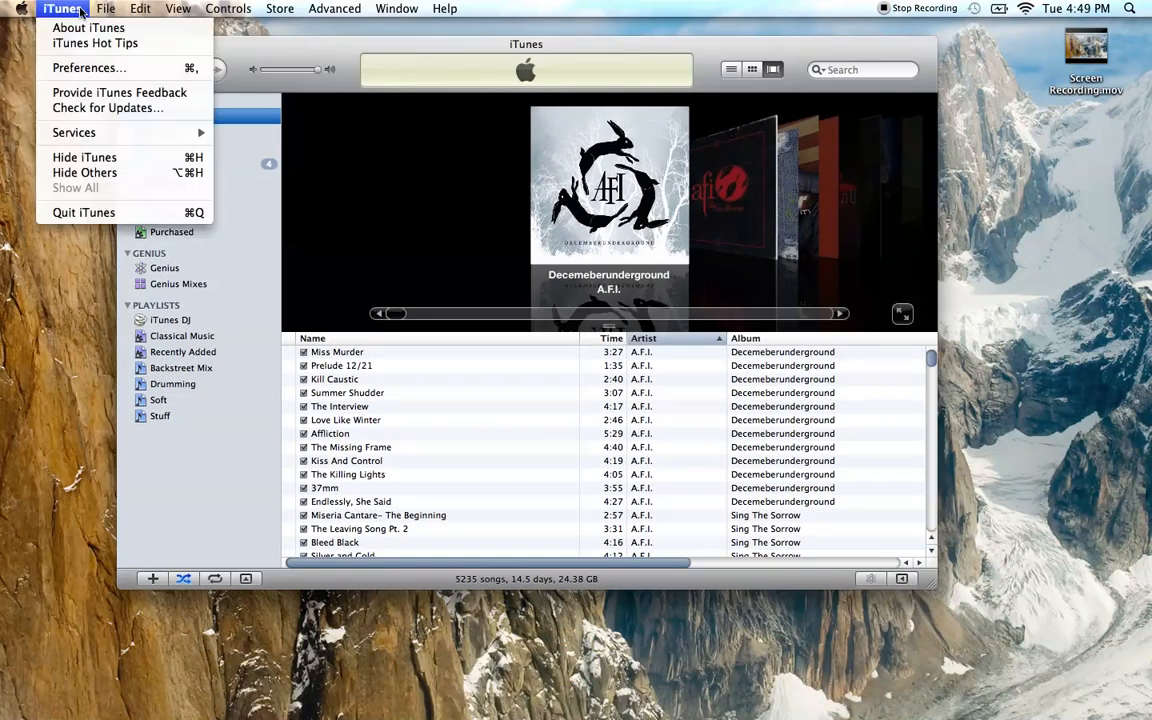
pyautogui.moveTo(89, 67)
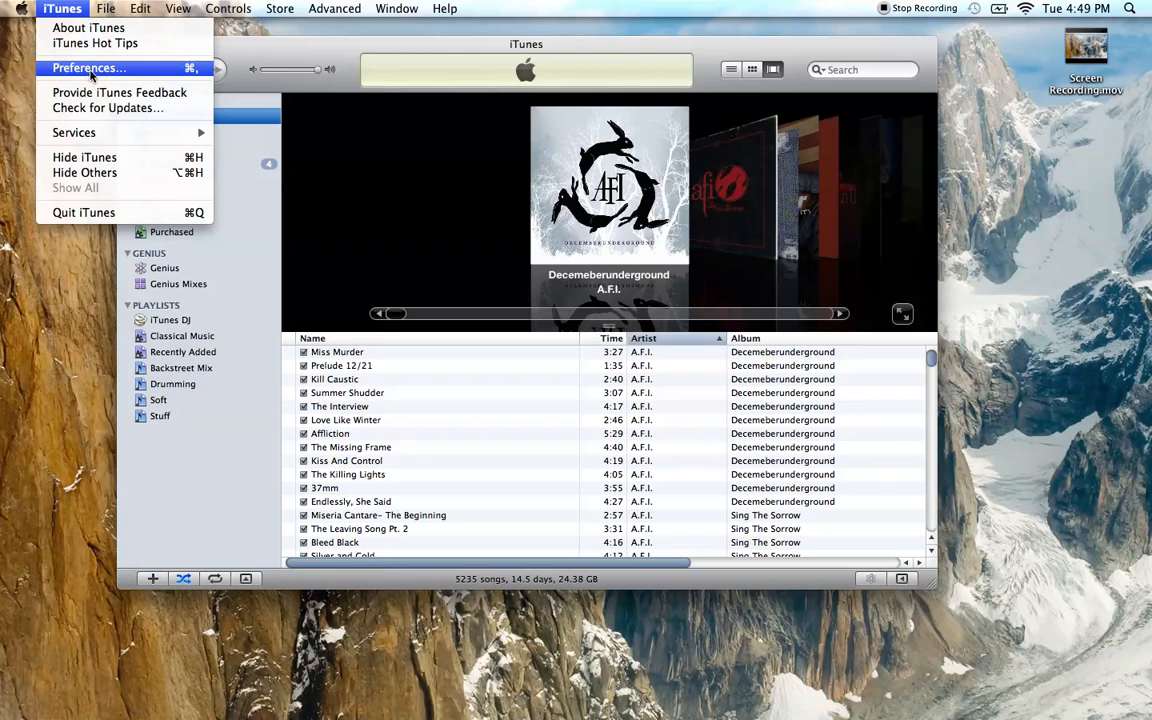
pyautogui.click(88, 67)
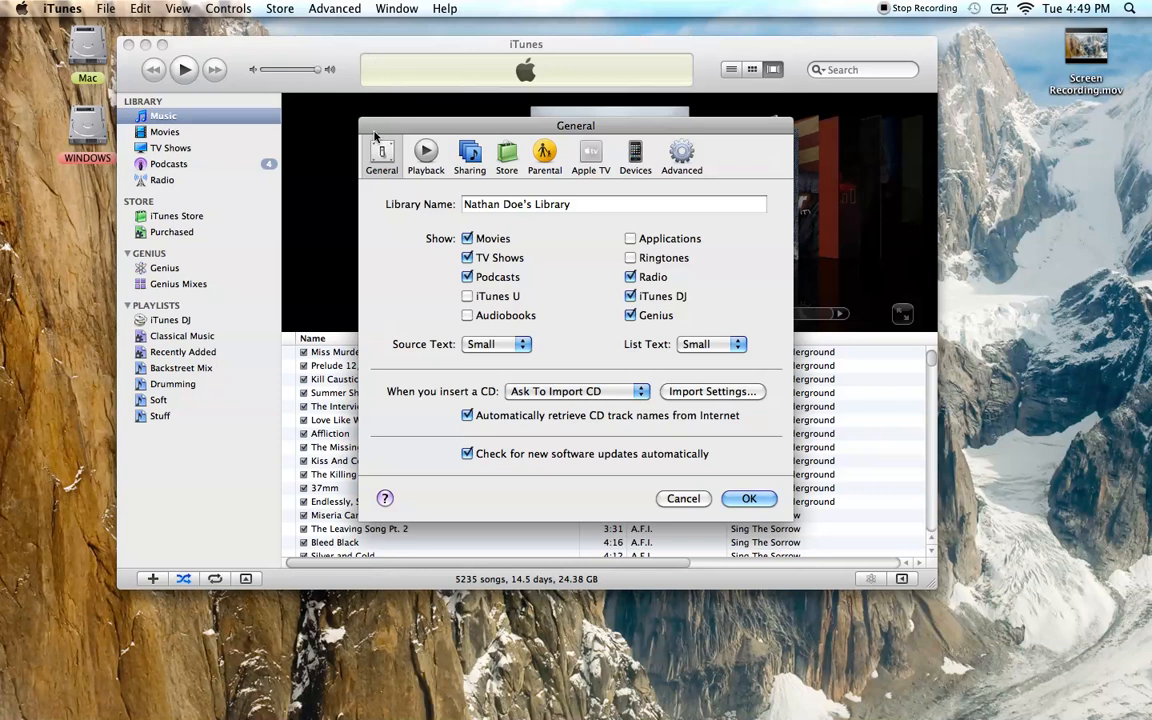
# - Set CD import to MP3 Encoder, Good Quality 128 kbps, and confirm
pyautogui.click(711, 391)
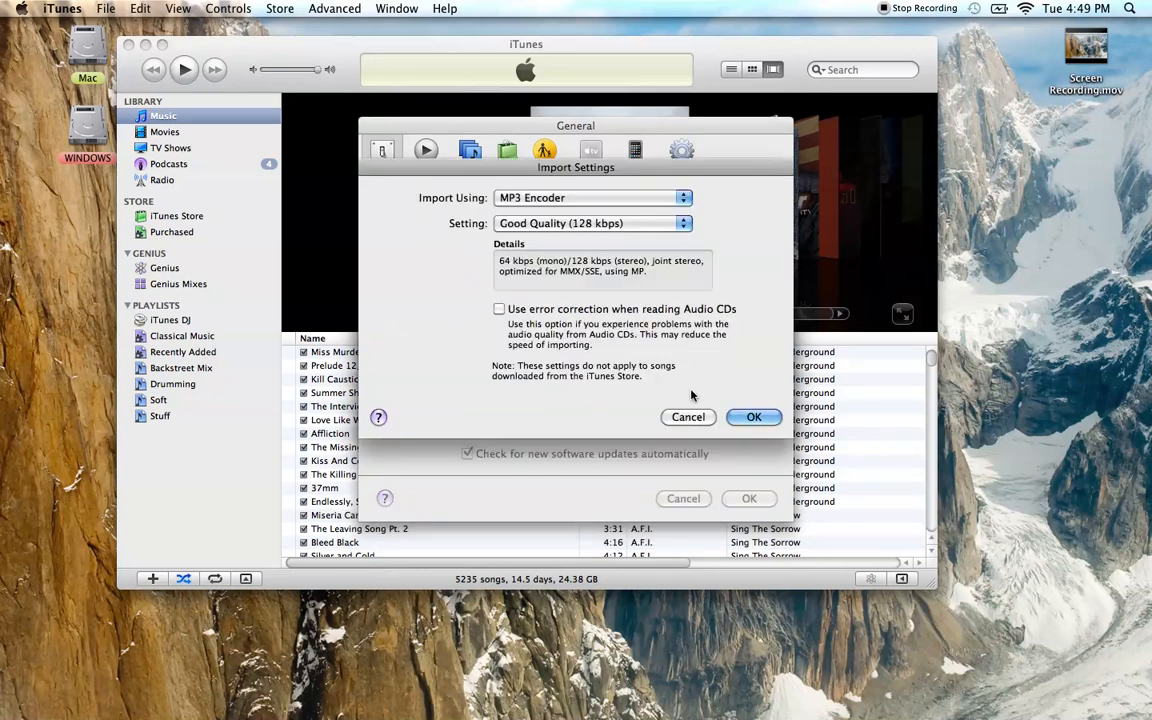
pyautogui.click(591, 197)
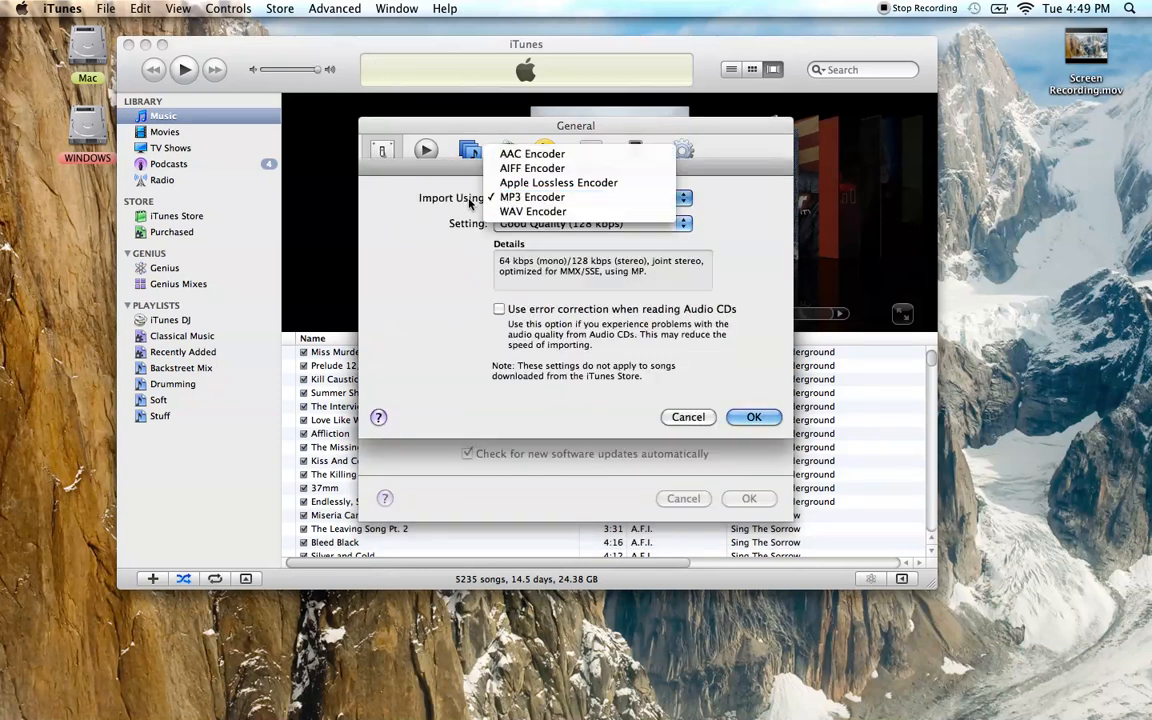
pyautogui.moveTo(532, 211)
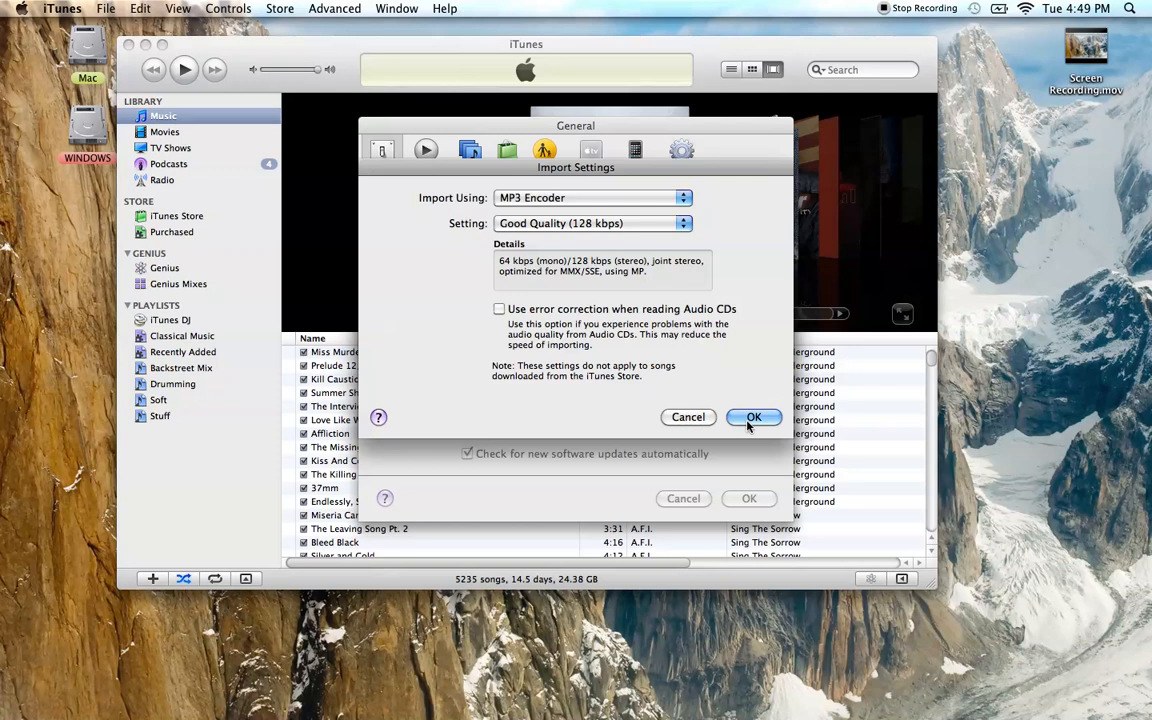
pyautogui.click(754, 417)
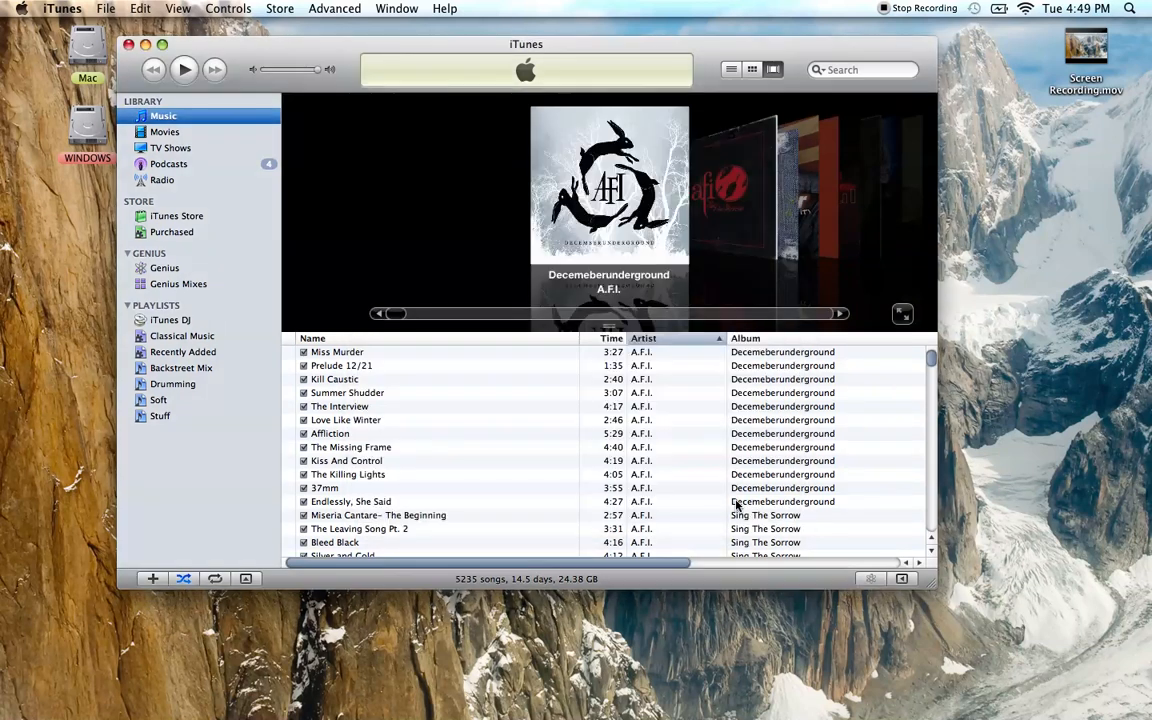
# - Select Love Like Winter, then browse the Purchased playlist
pyautogui.click(345, 419)
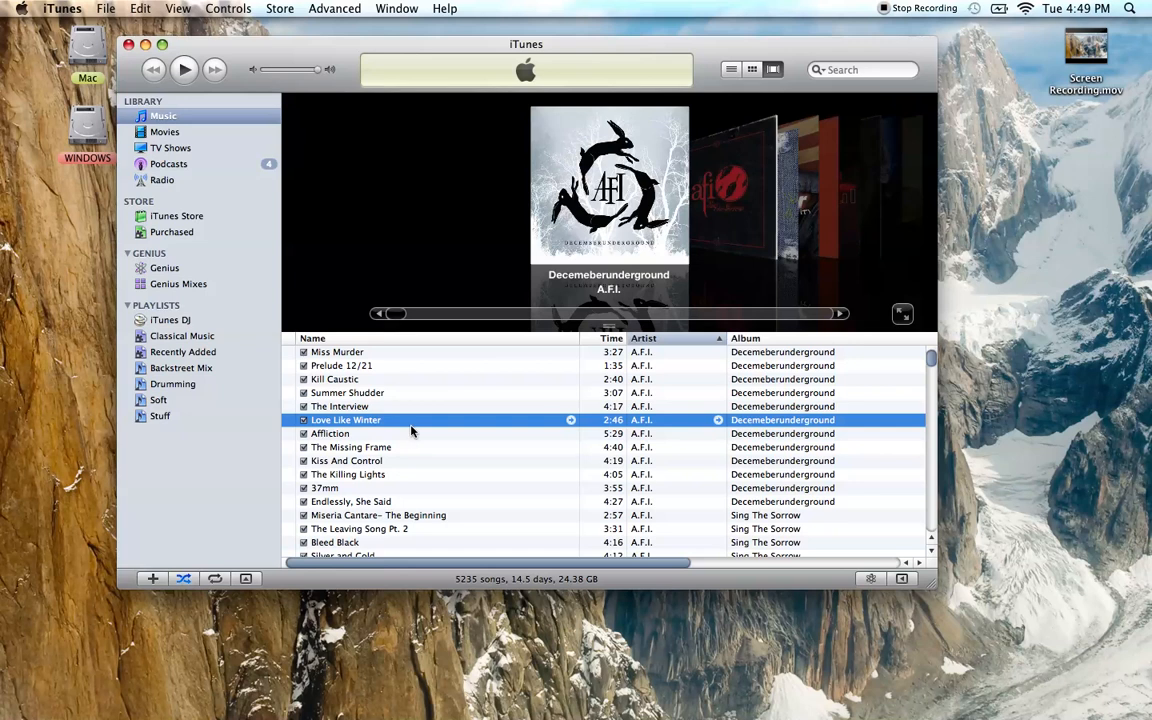
pyautogui.scroll(-3)
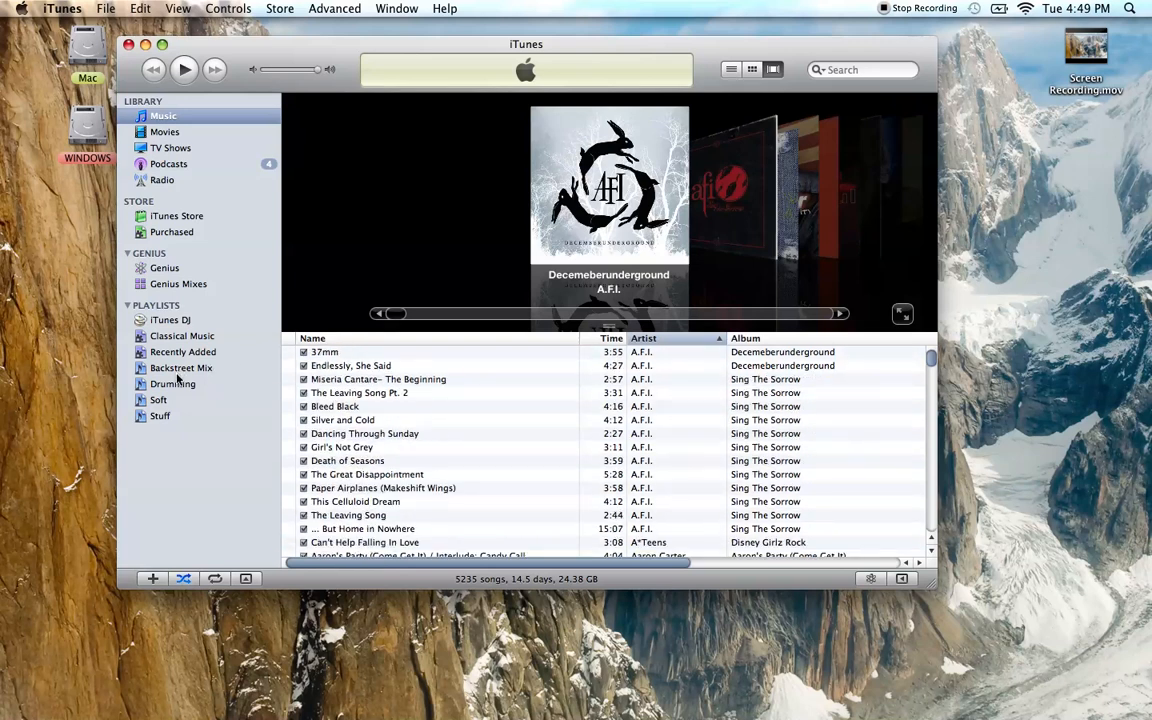
pyautogui.click(172, 231)
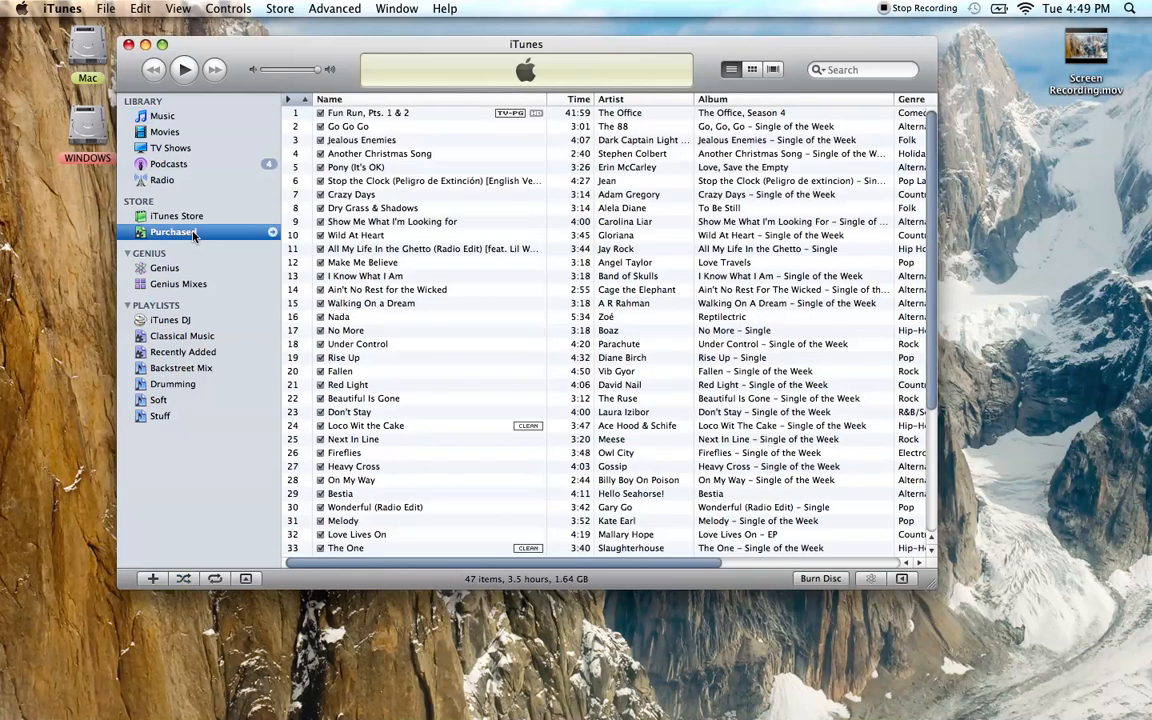
pyautogui.scroll(-3)
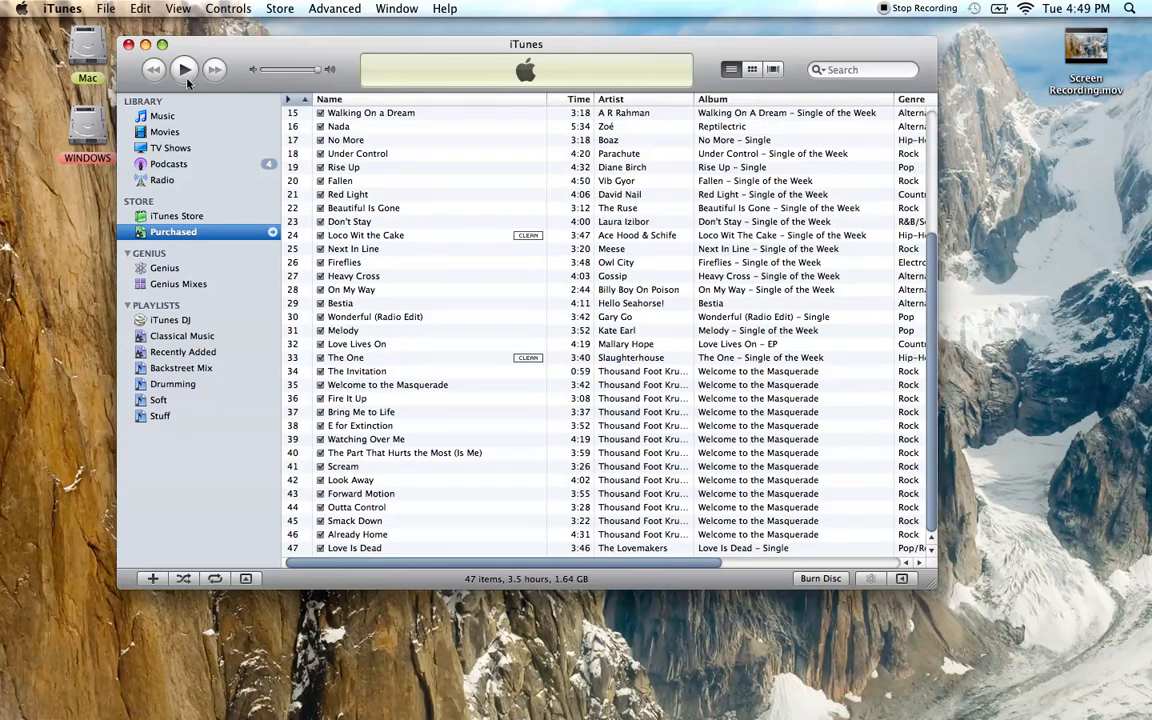
# - Back in Music, view Look Away's info: a 256 kbps purchased AAC file
pyautogui.click(162, 115)
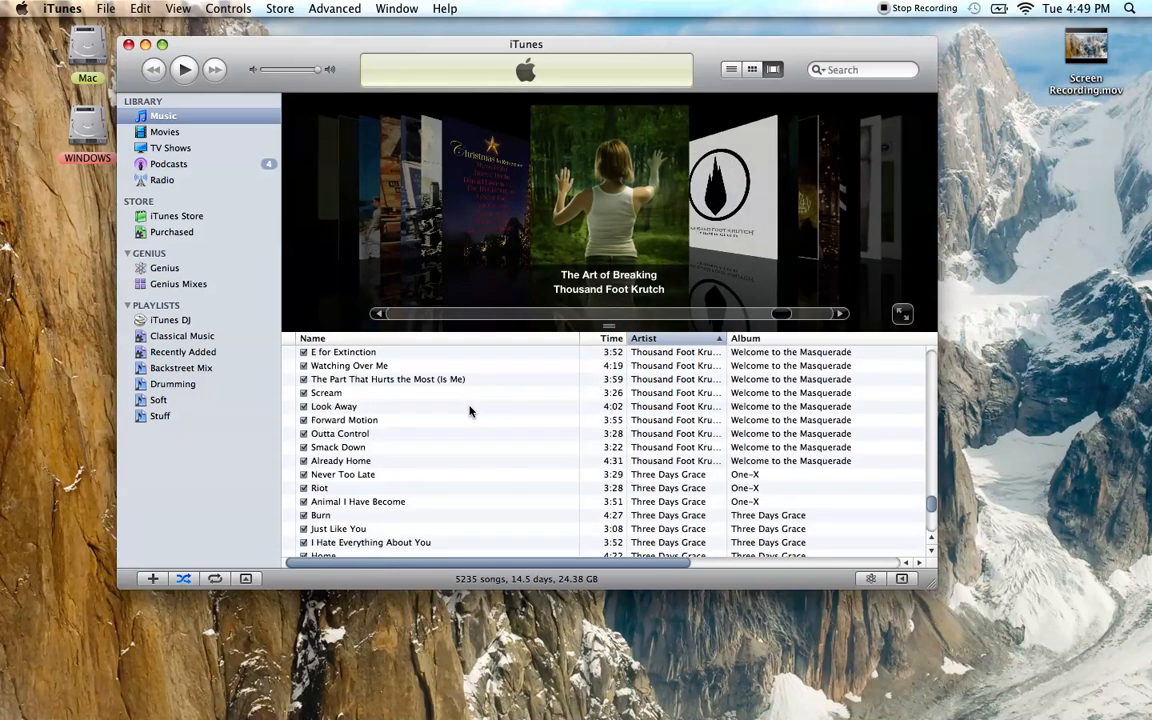
pyautogui.moveTo(360, 415)
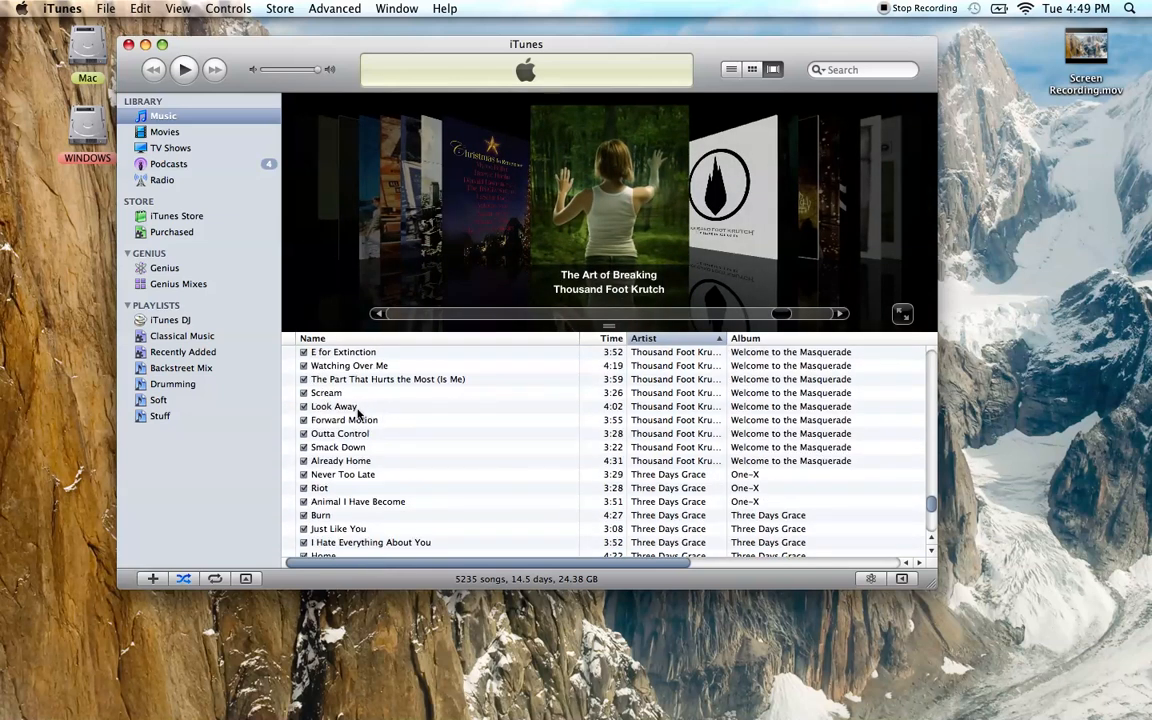
pyautogui.doubleClick(333, 406)
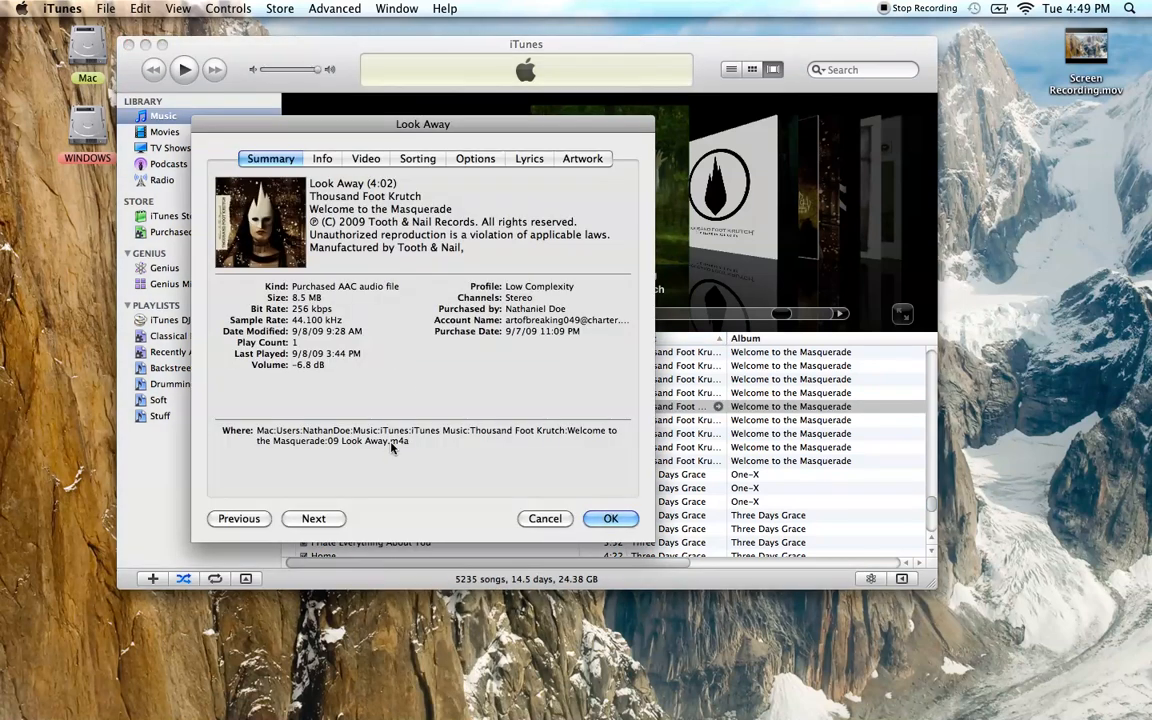
pyautogui.click(610, 518)
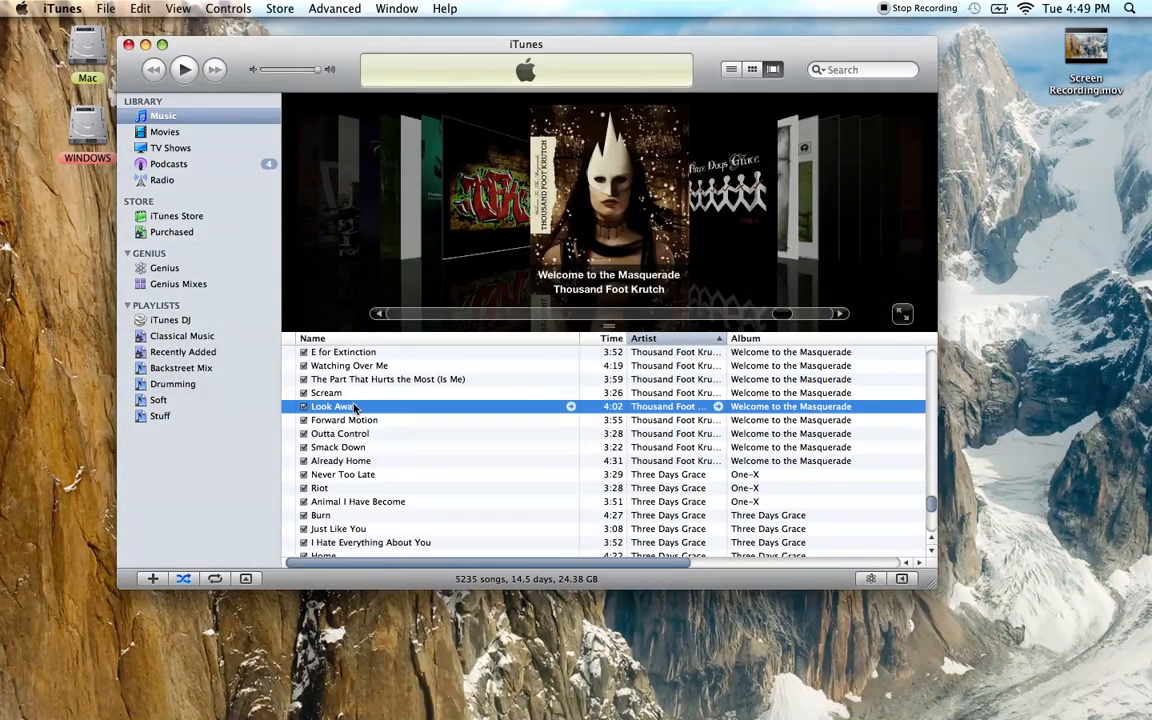
# - Bring up the context menu for Look Away to create its MP3 version
pyautogui.rightClick(340, 406)
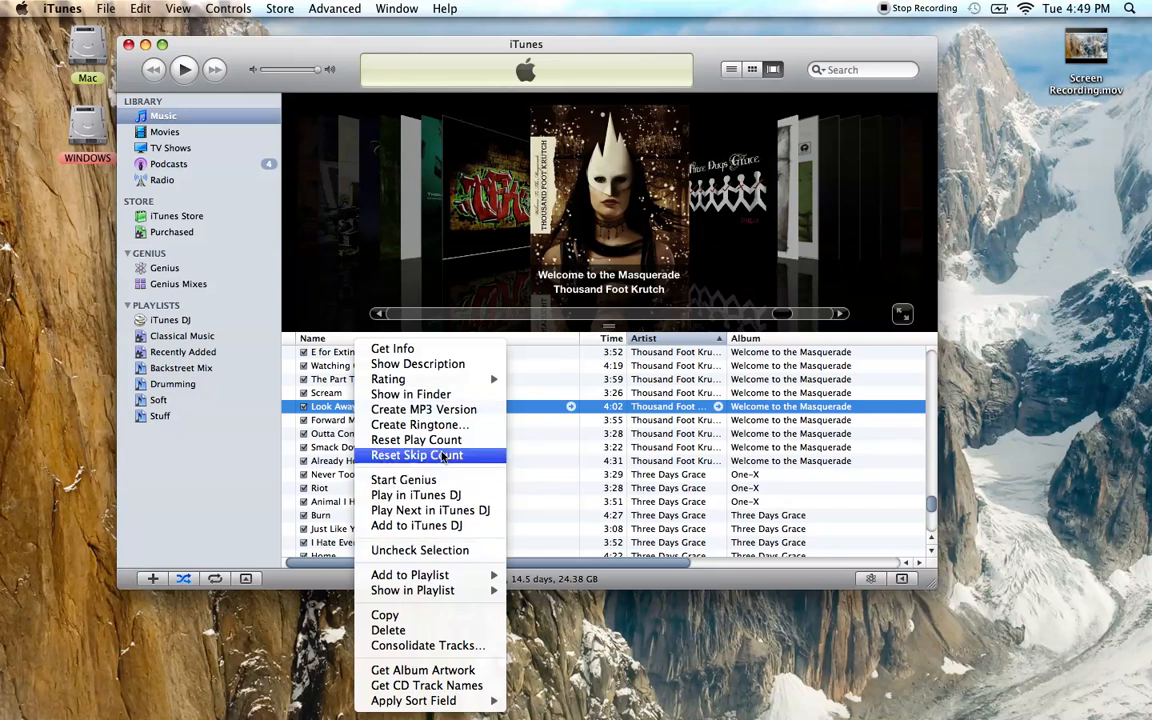
pyautogui.moveTo(424, 409)
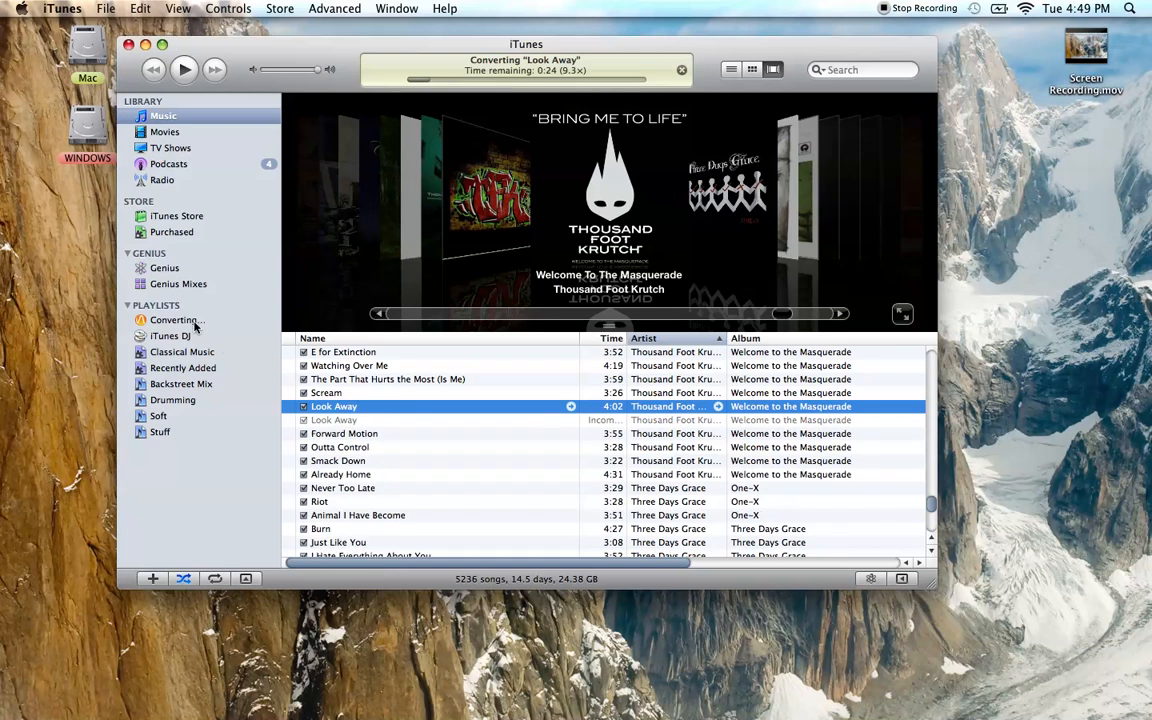
# - Check the Converting playlist, then select the original and new Look Away tracks in Music
pyautogui.click(175, 320)
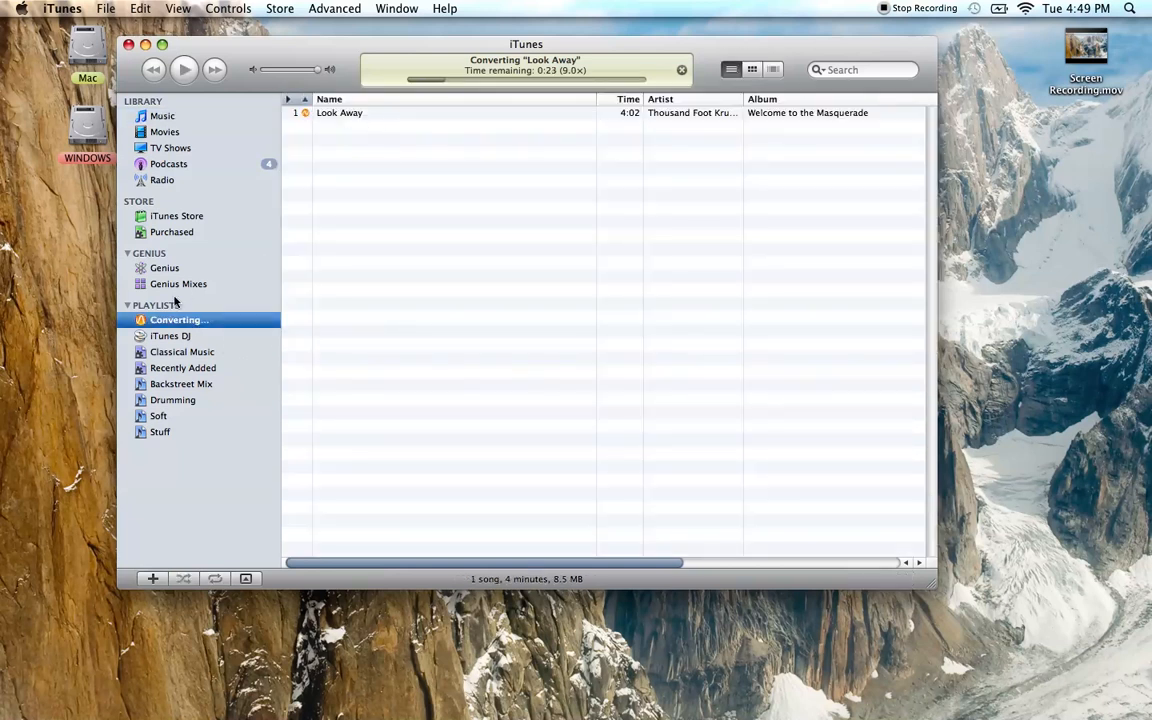
pyautogui.click(162, 115)
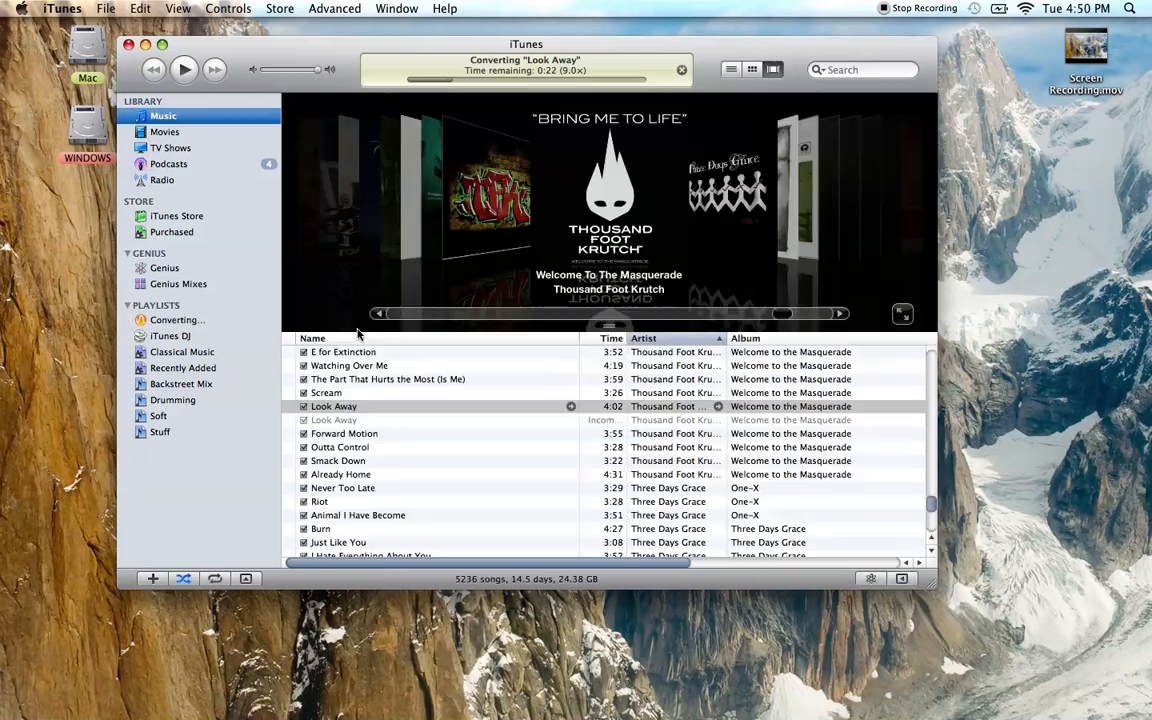
pyautogui.click(333, 406)
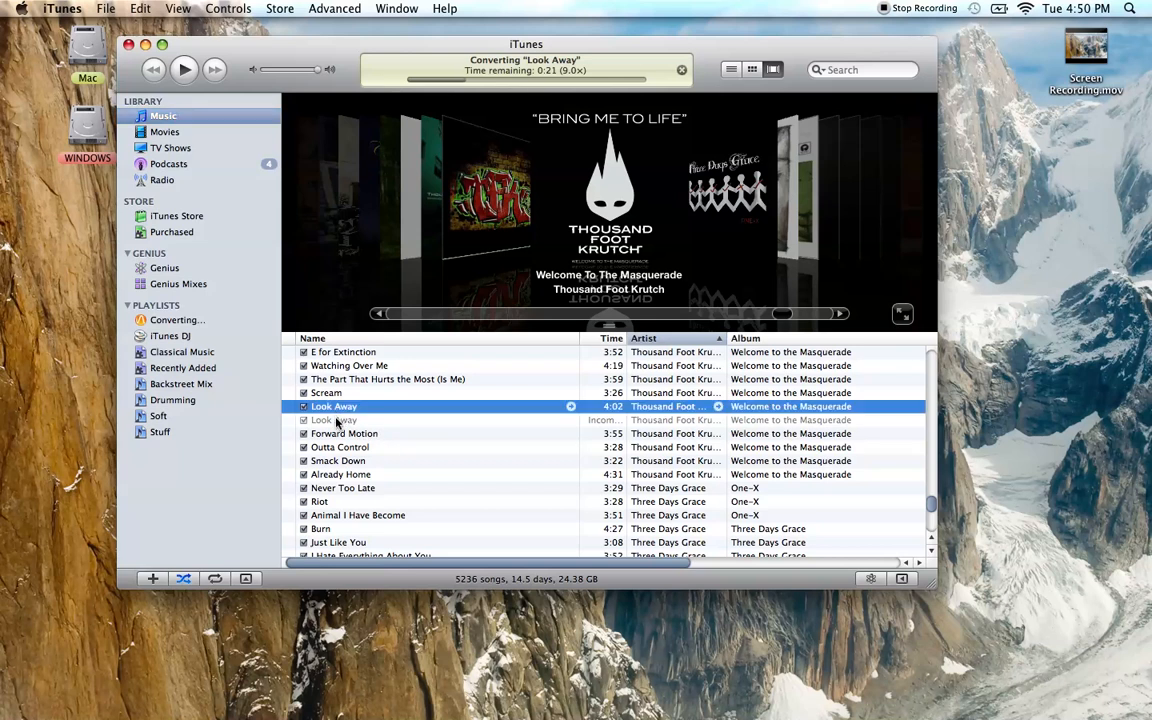
pyautogui.click(333, 419)
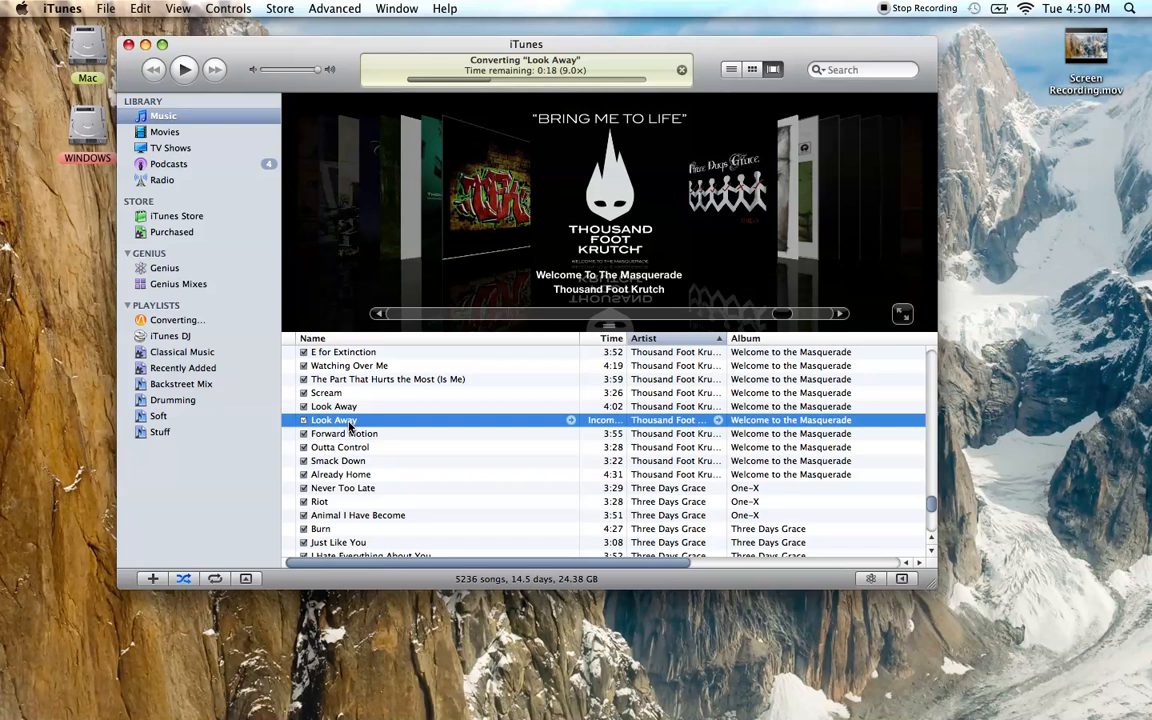
pyautogui.moveTo(357, 427)
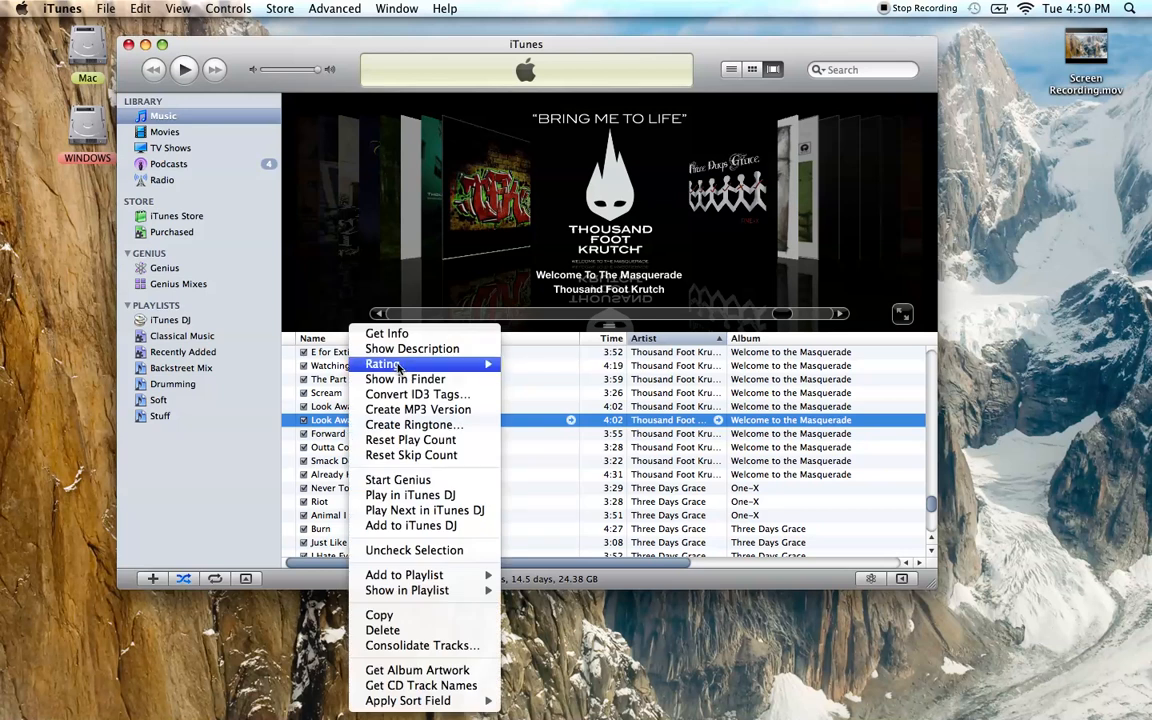
pyautogui.moveTo(387, 333)
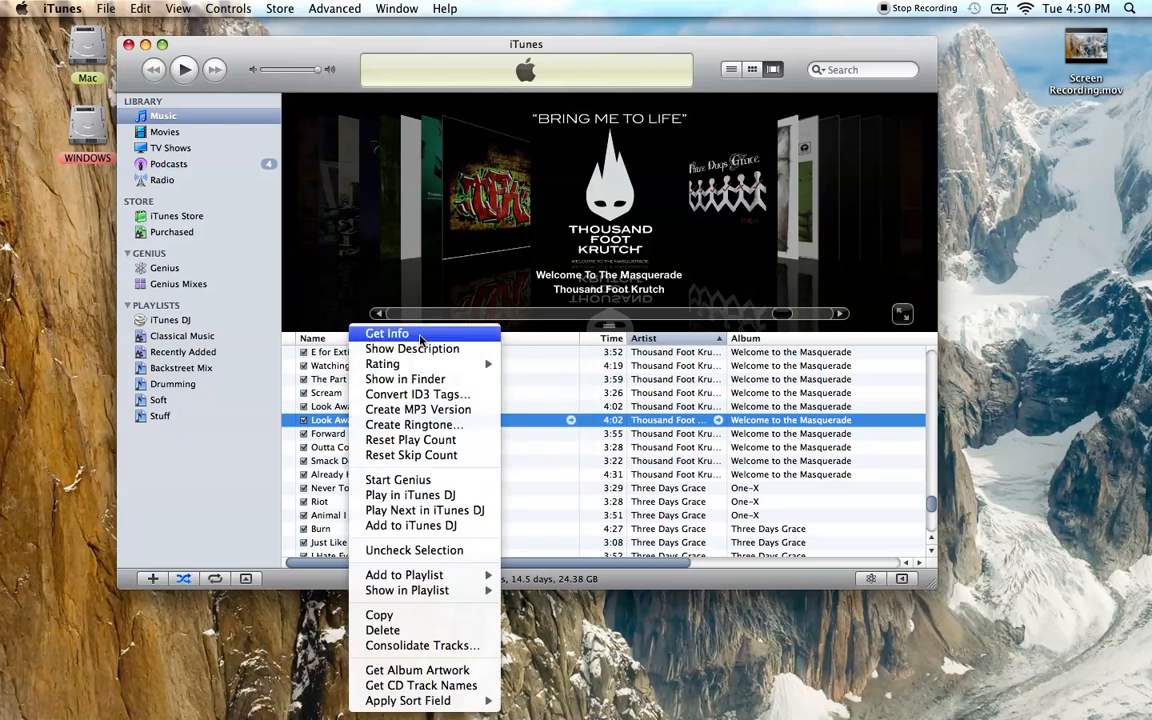
# - View the new Look Away copy's info, confirming a 128 kbps MPEG .mp3 file
pyautogui.click(386, 333)
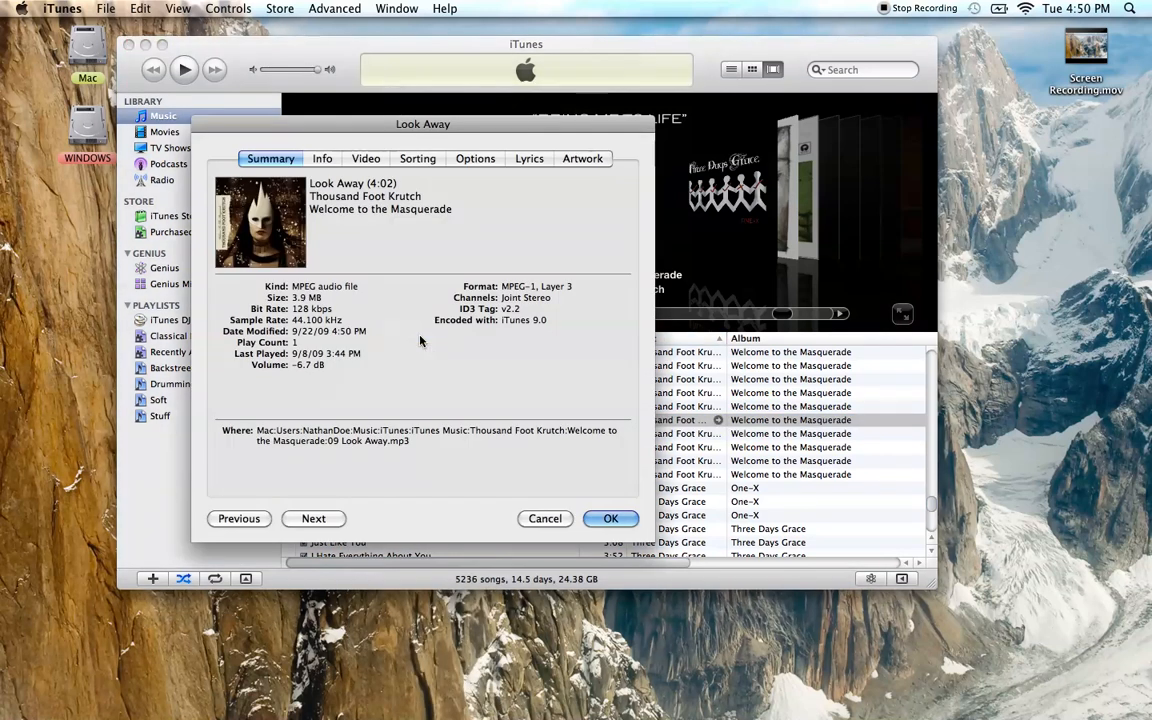
pyautogui.moveTo(398, 451)
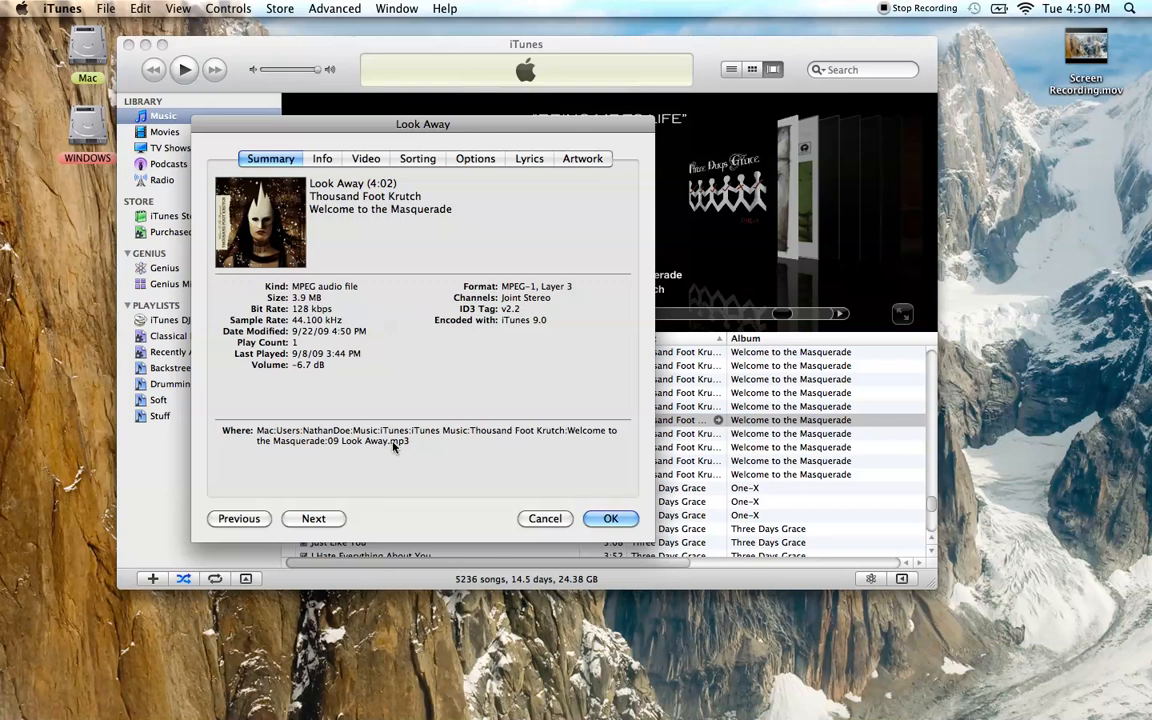
pyautogui.click(610, 518)
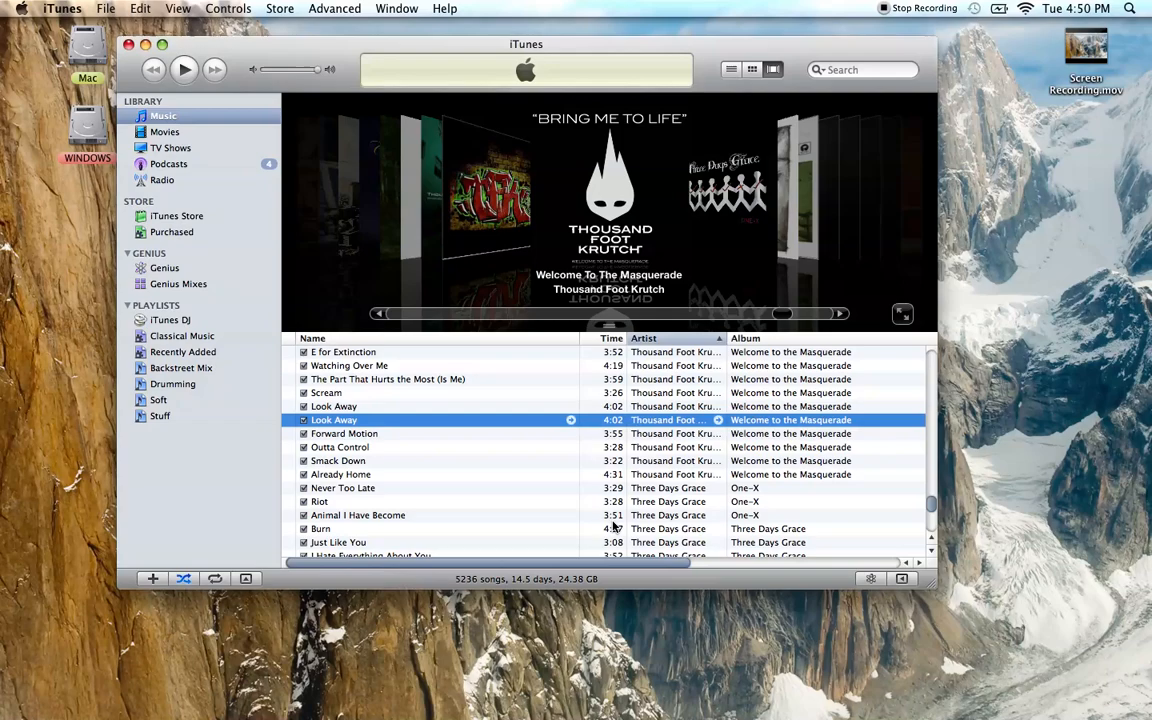